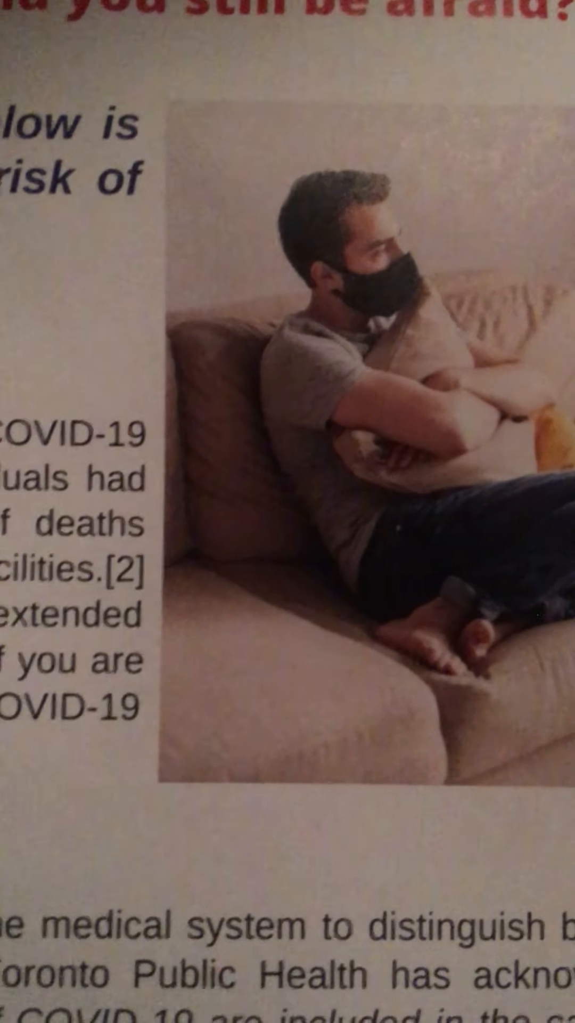
pyautogui.scroll(-3)
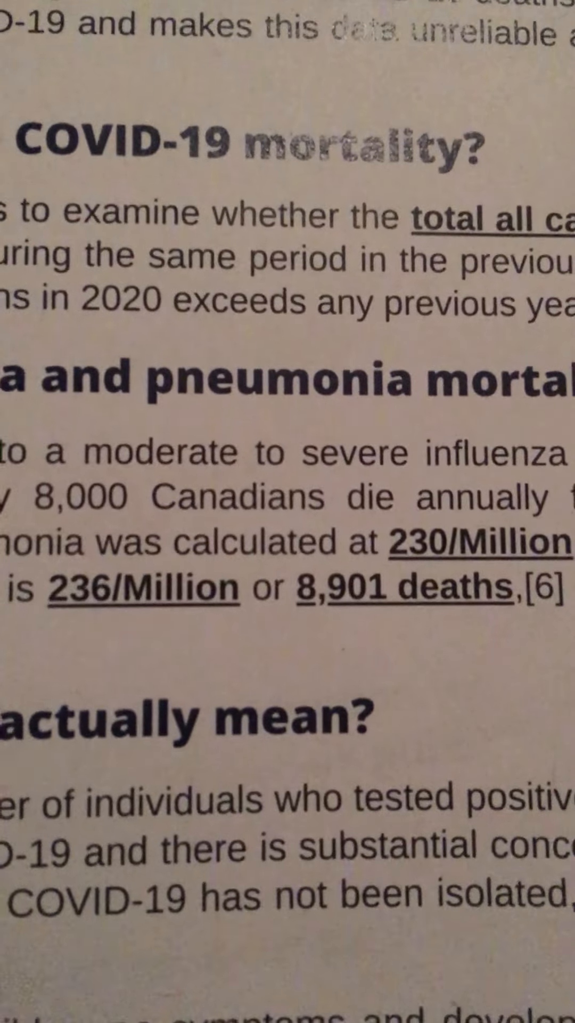
pyautogui.scroll(-3)
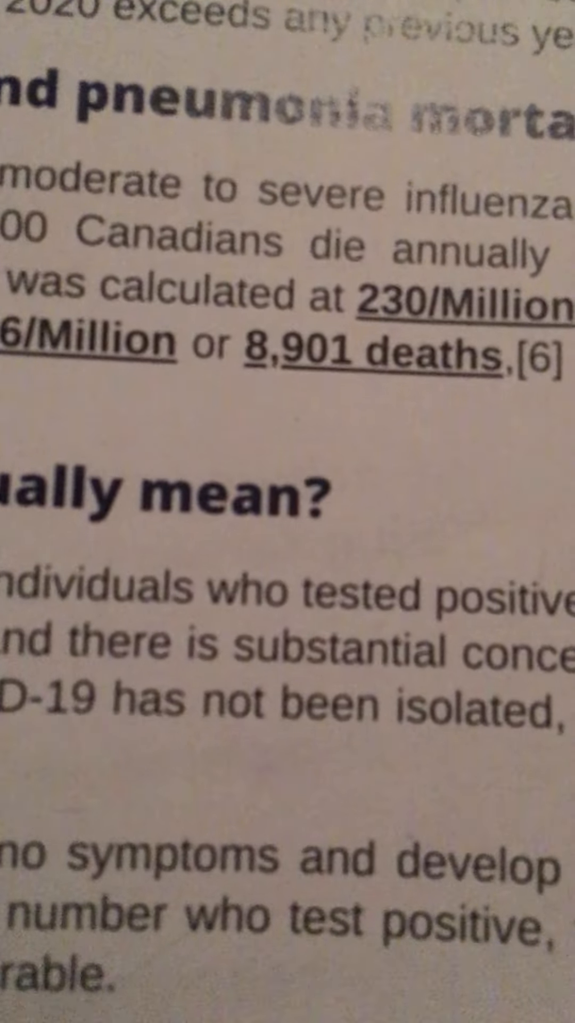
pyautogui.scroll(3)
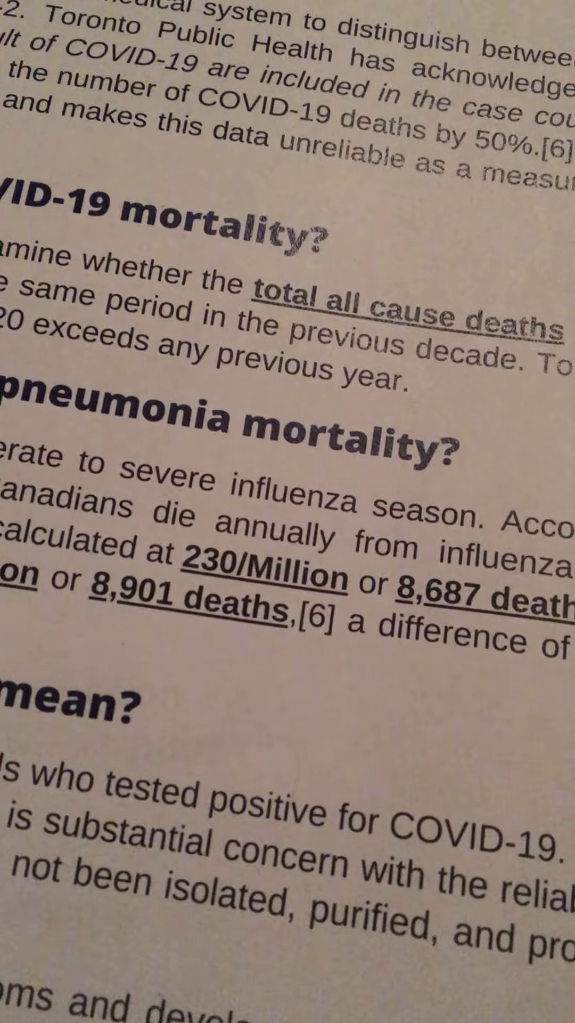
pyautogui.scroll(3)
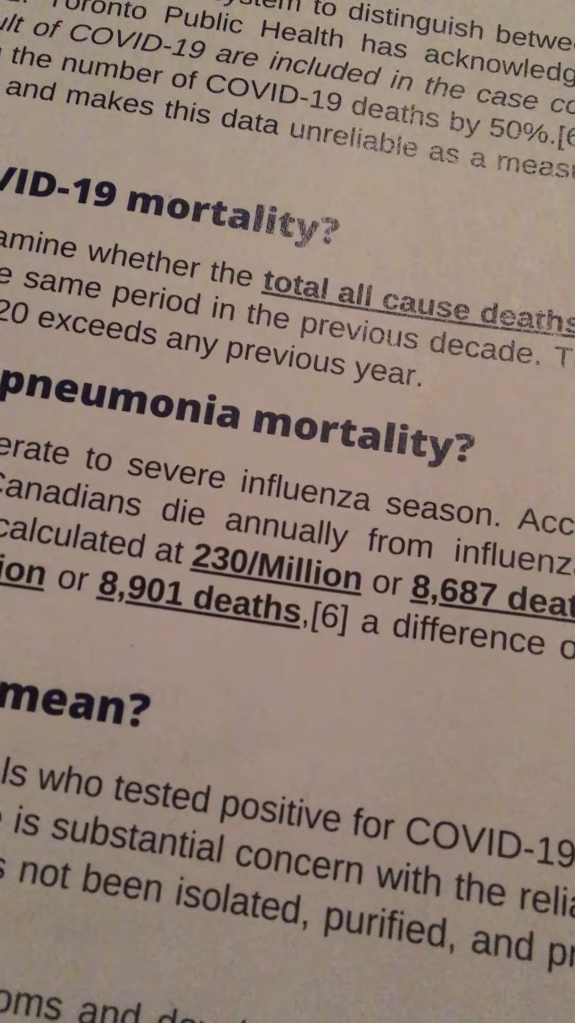
pyautogui.scroll(3)
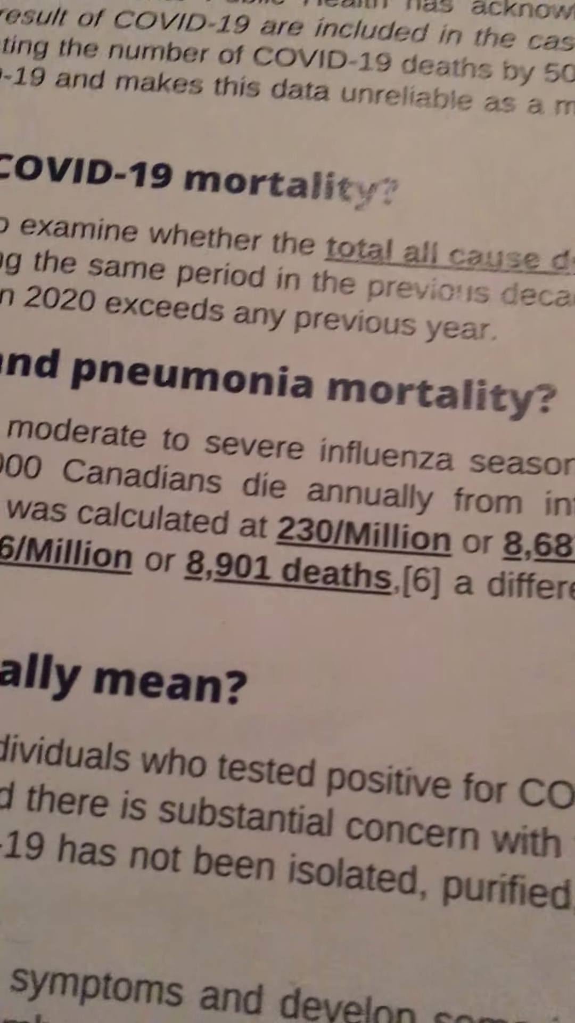
pyautogui.scroll(-3)
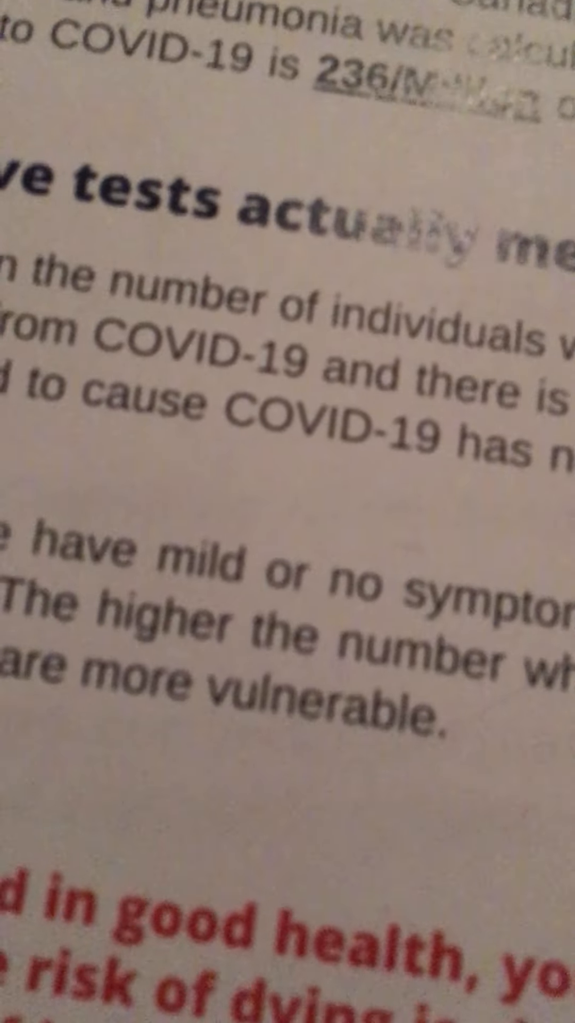
pyautogui.scroll(3)
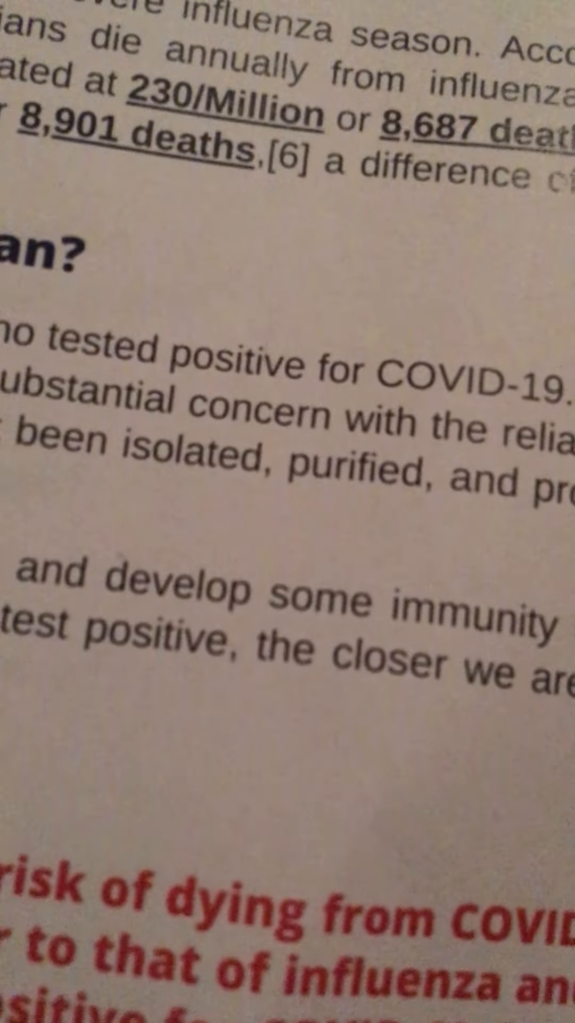
pyautogui.scroll(3)
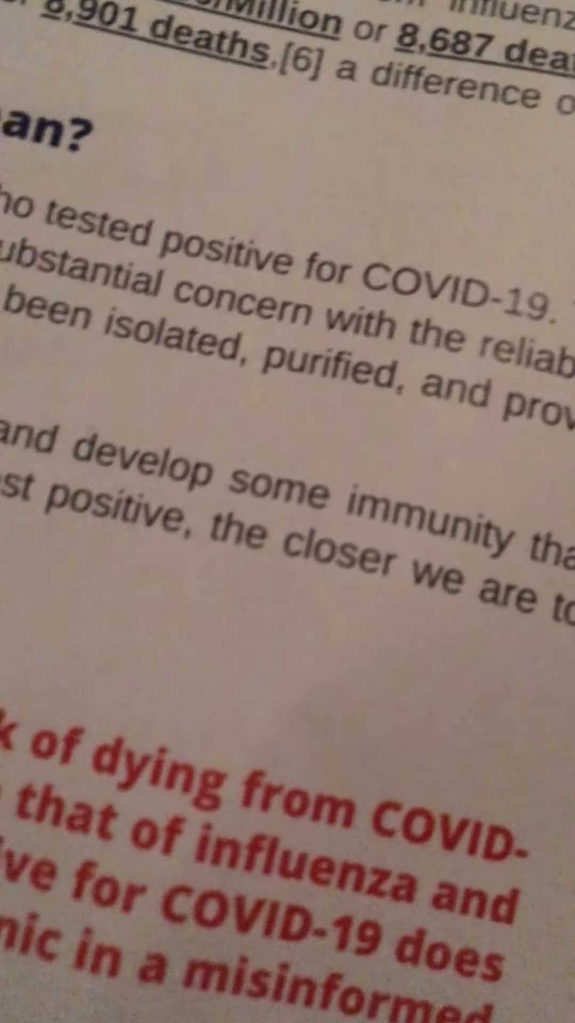